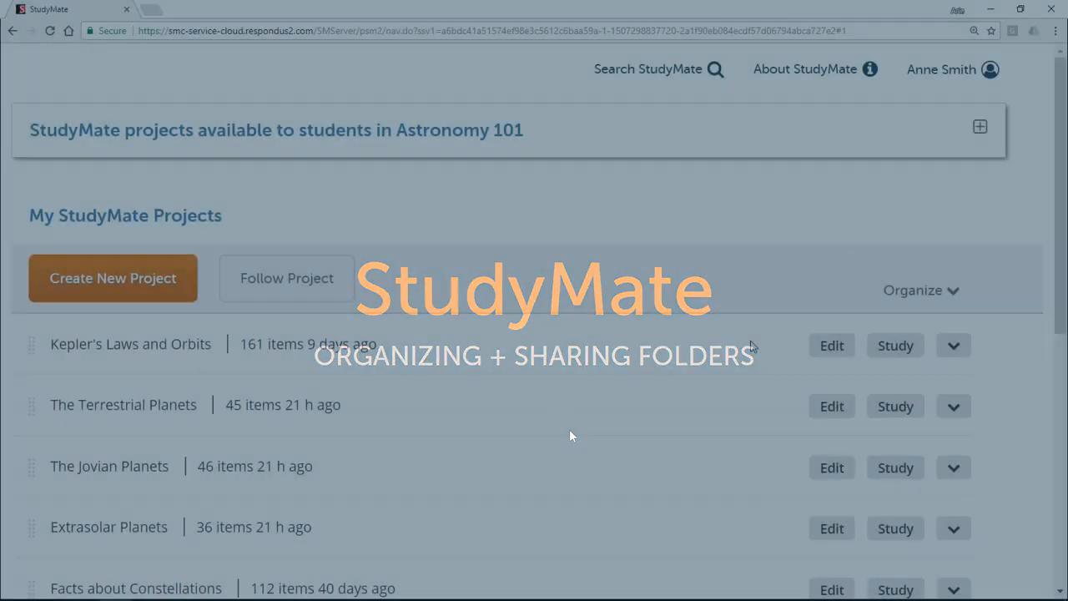
Move The Terrestrial Planets above Kepler's Laws and Orbits in the projects list.
left_click(953, 344)
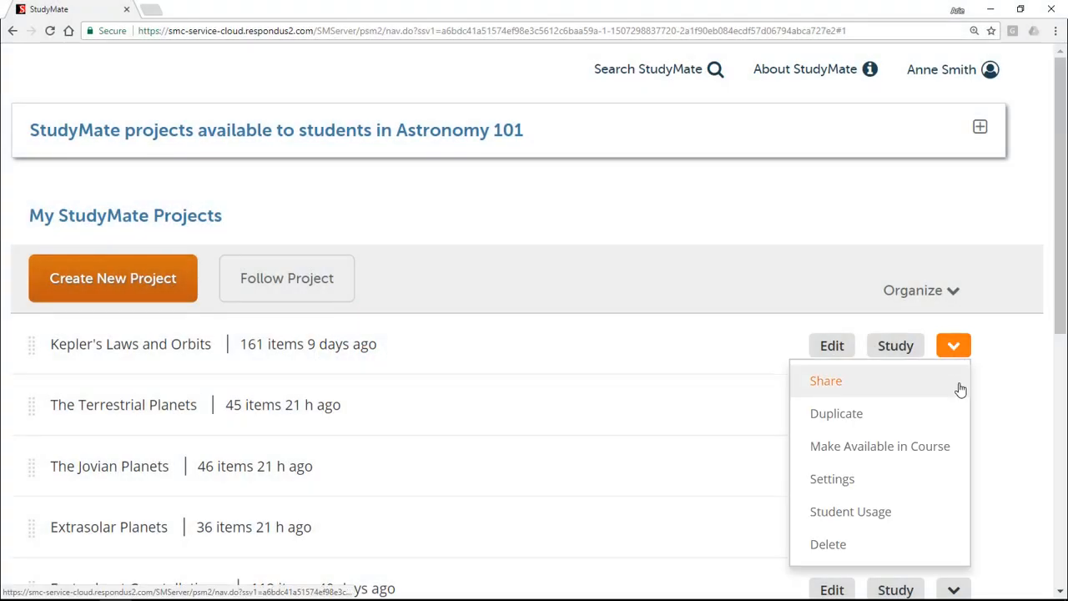
mouse_move(828, 381)
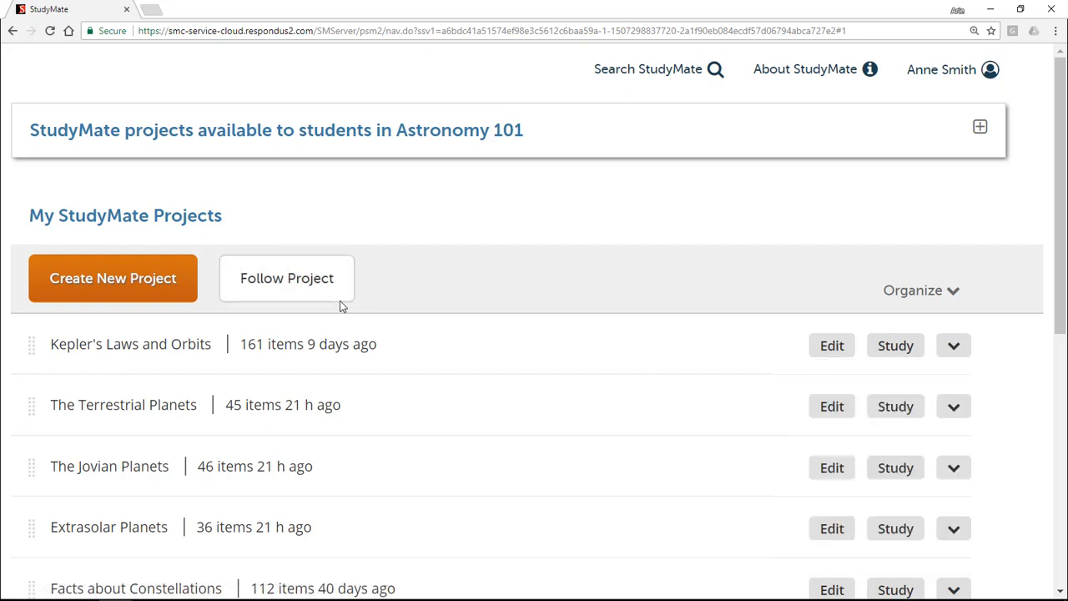
mouse_move(270, 309)
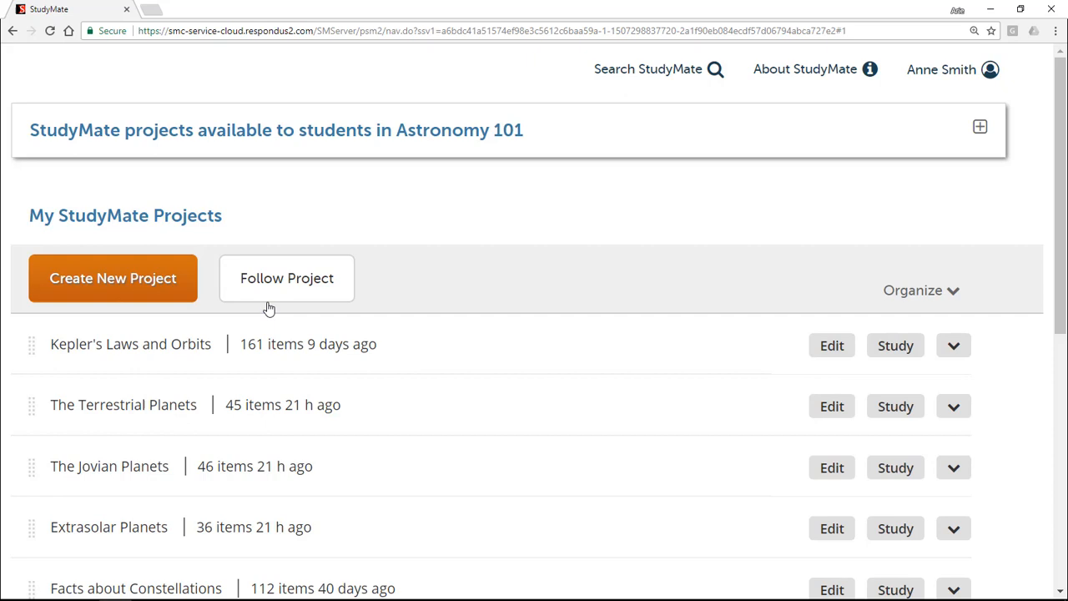
mouse_move(268, 316)
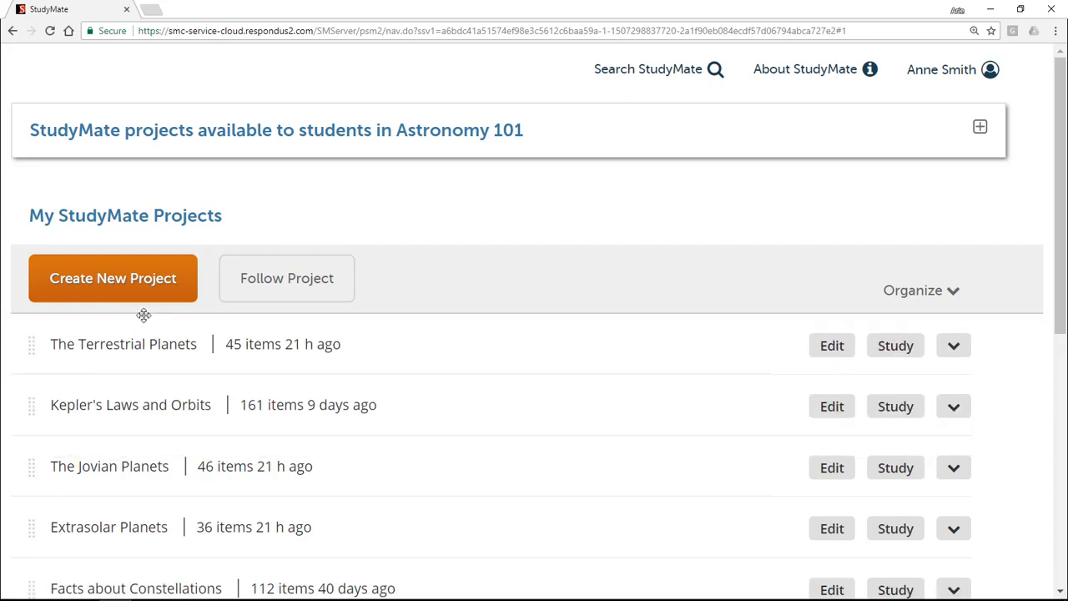
mouse_move(491, 367)
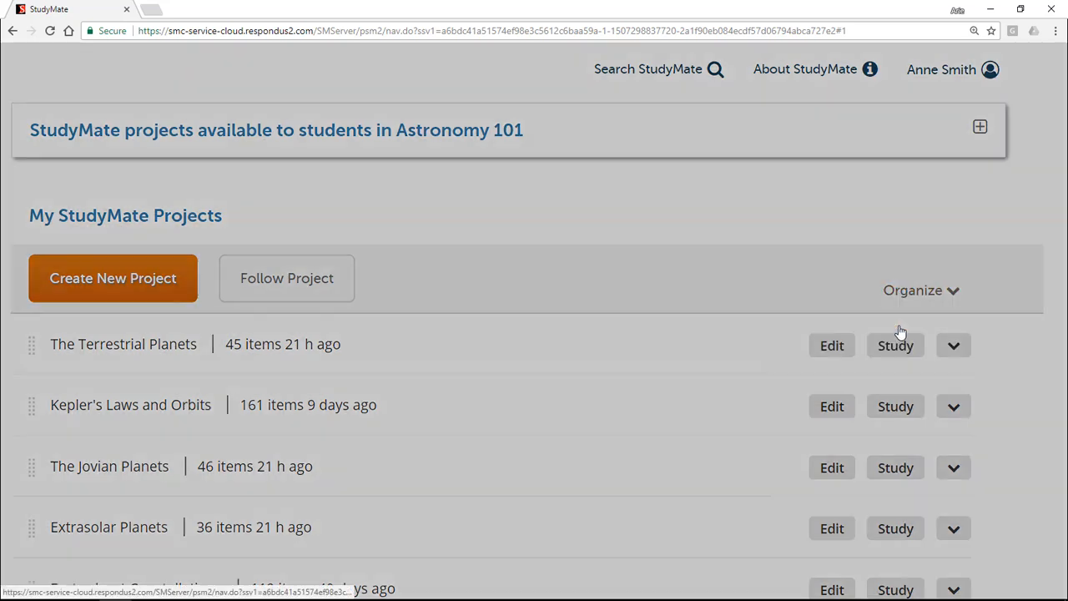
Create the folder via Organize > New Folder, save it, and move The Terrestrial Planets into it.
left_click(980, 127)
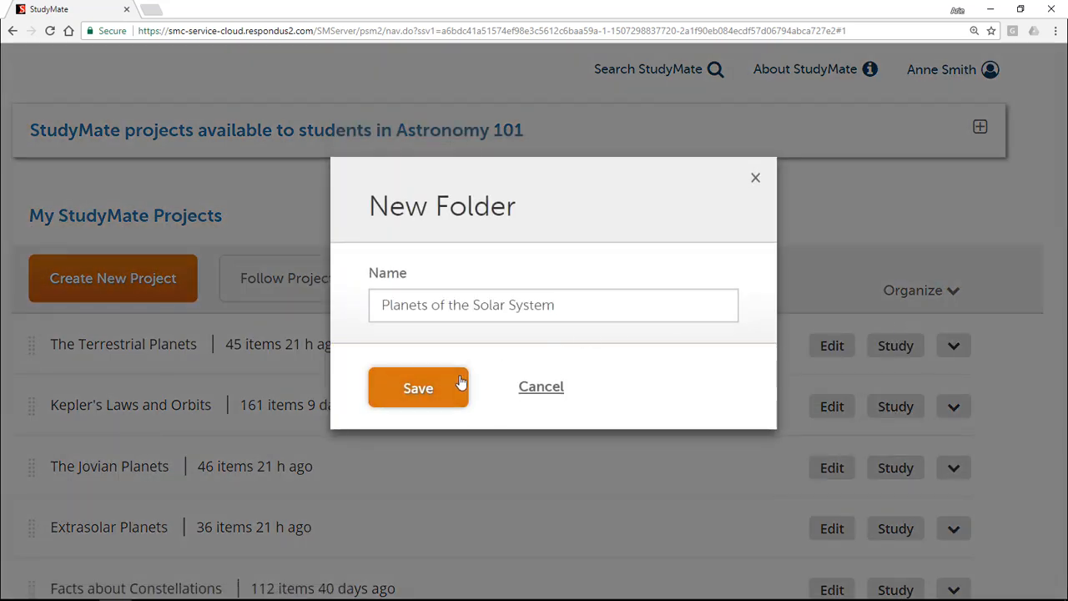
left_click(417, 387)
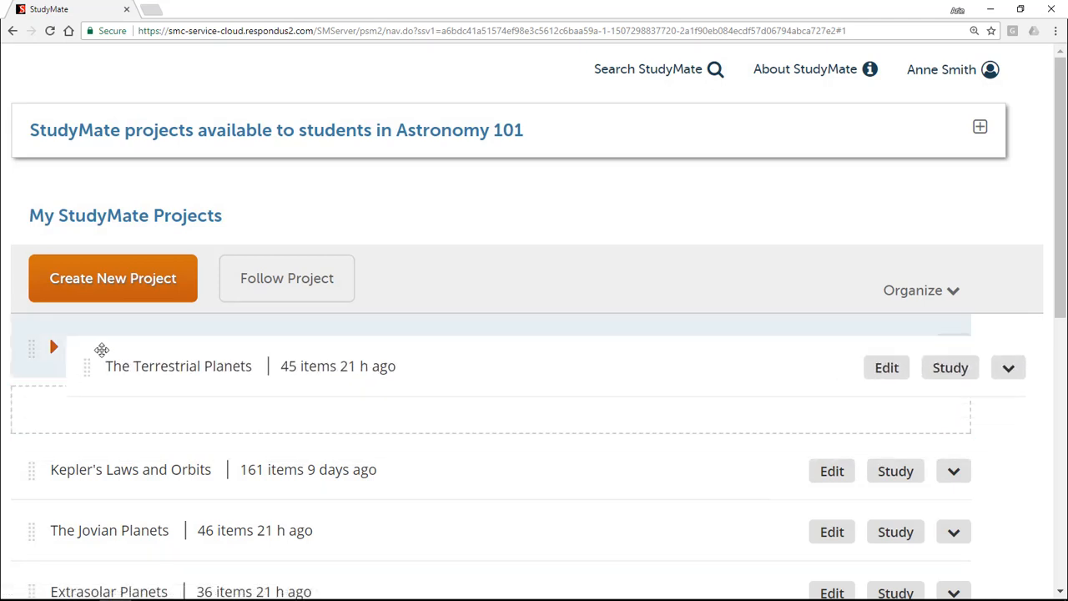
left_click(54, 345)
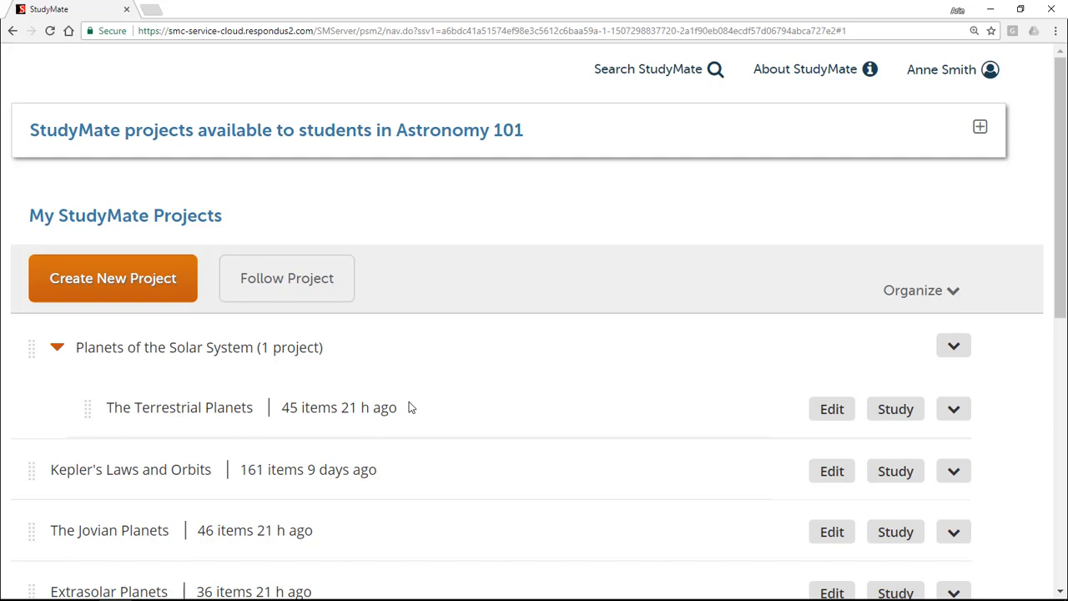
Share the Planets of the Solar System folder to display its follow link URL.
left_click(953, 345)
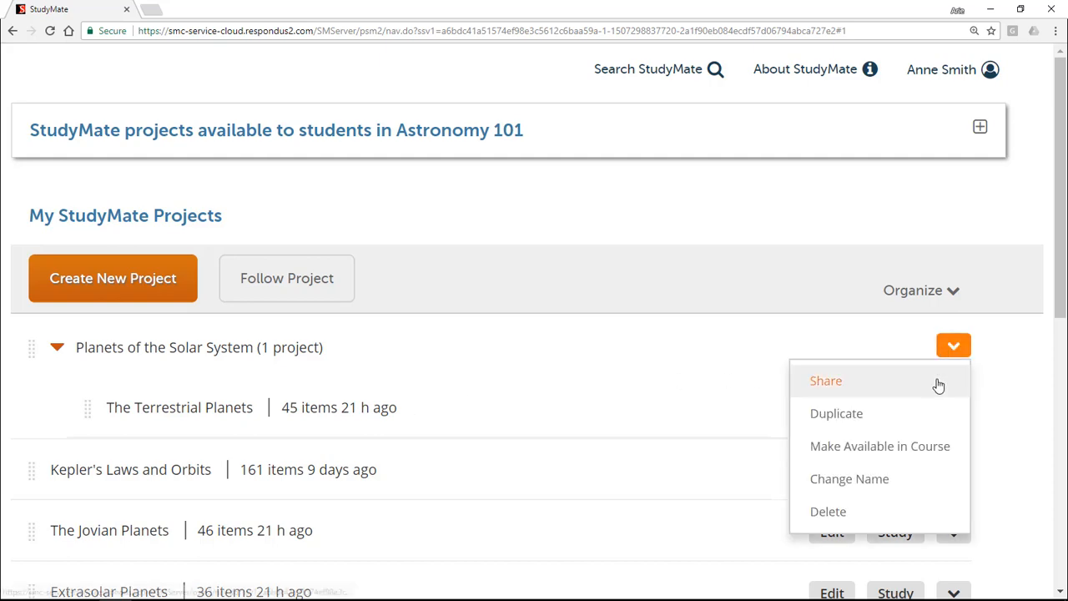
left_click(826, 381)
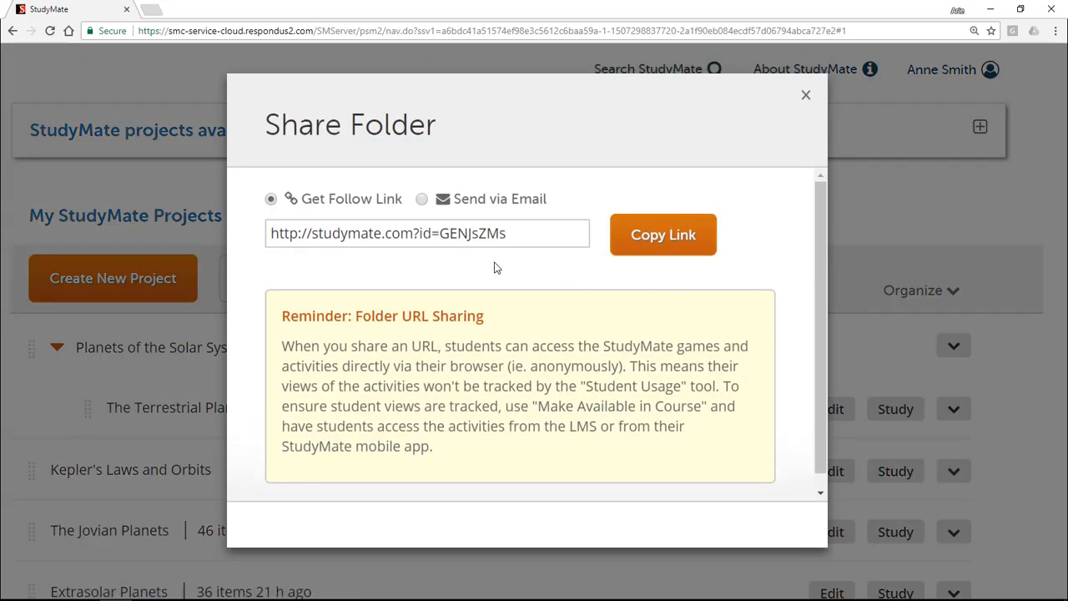
mouse_move(537, 213)
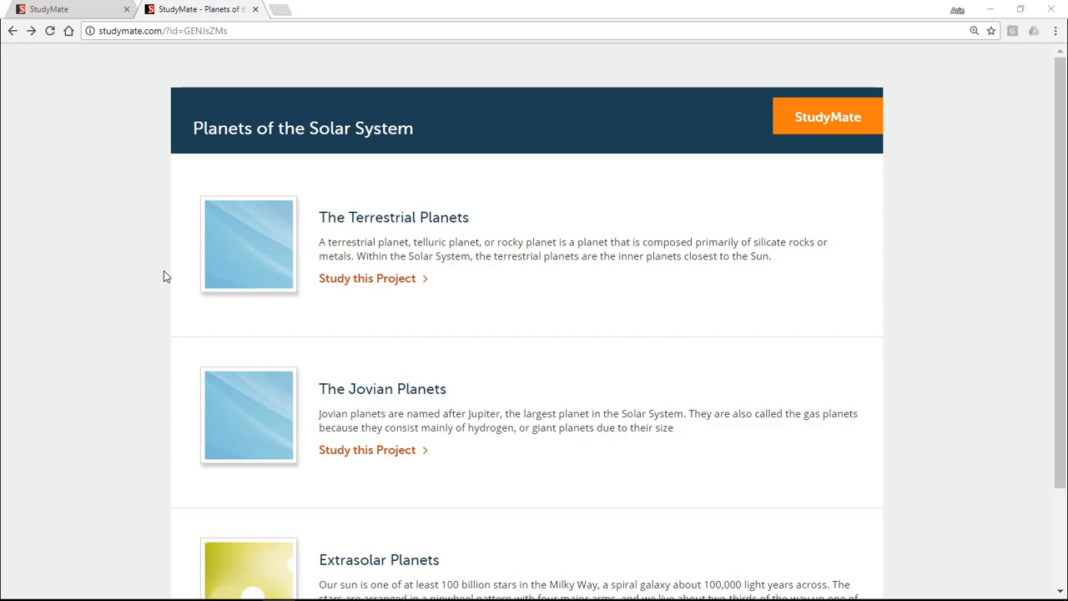
mouse_move(170, 374)
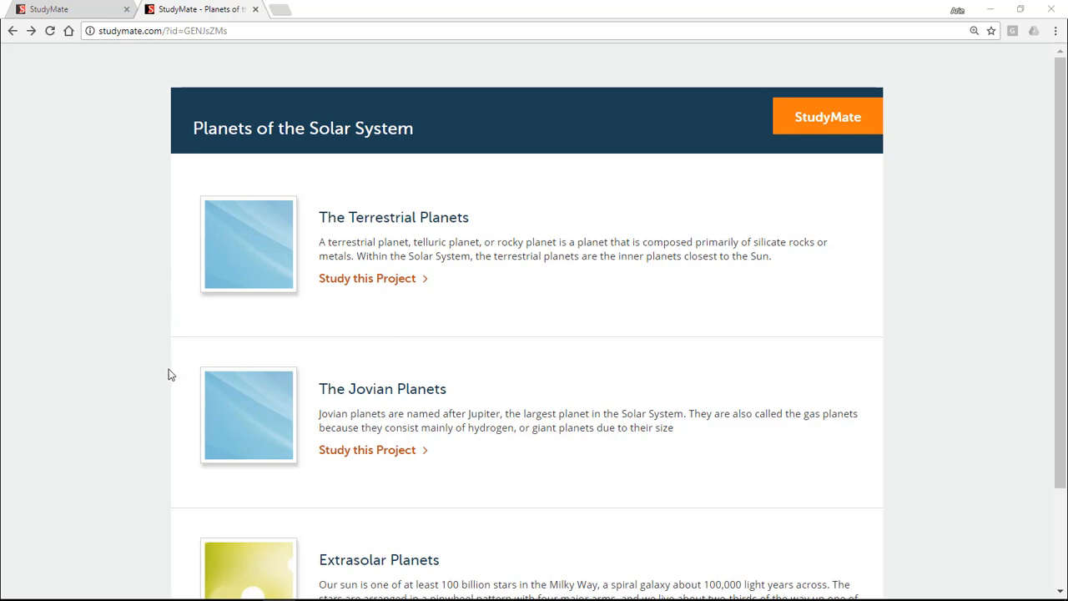
mouse_move(512, 277)
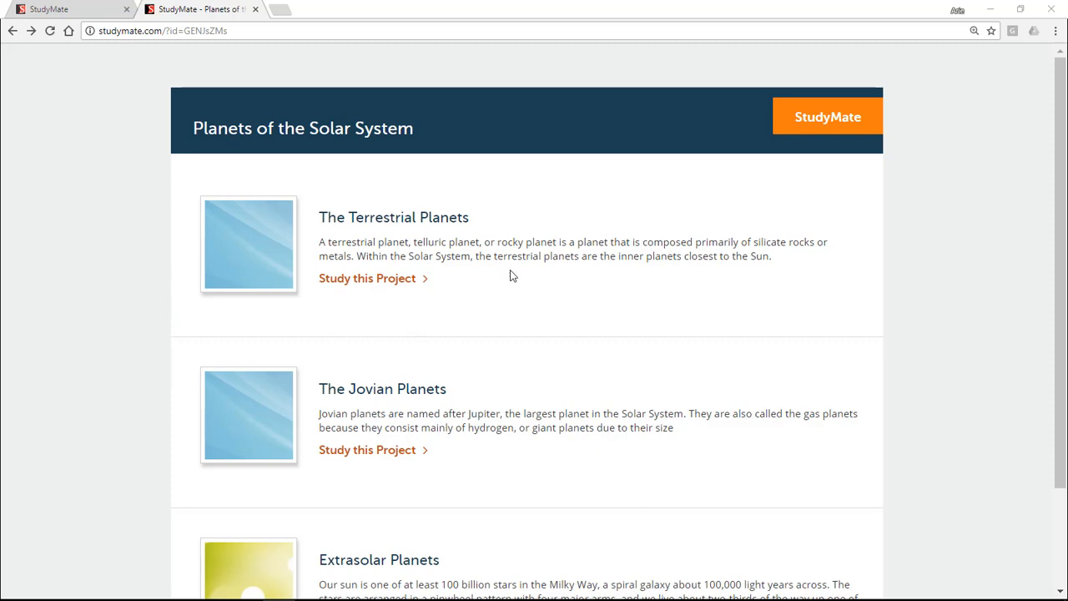
mouse_move(550, 277)
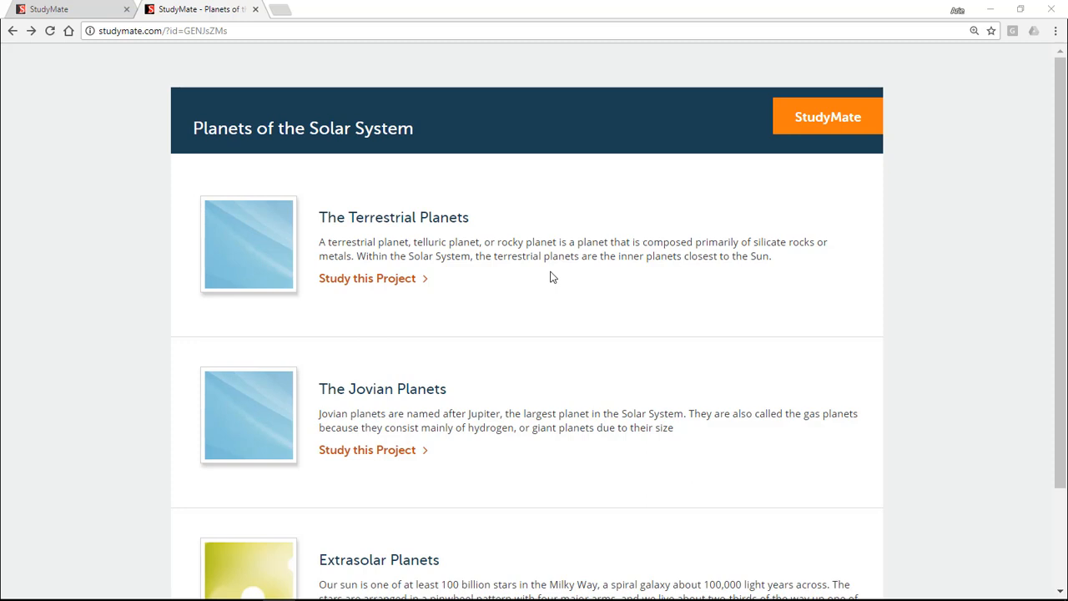
mouse_move(400, 290)
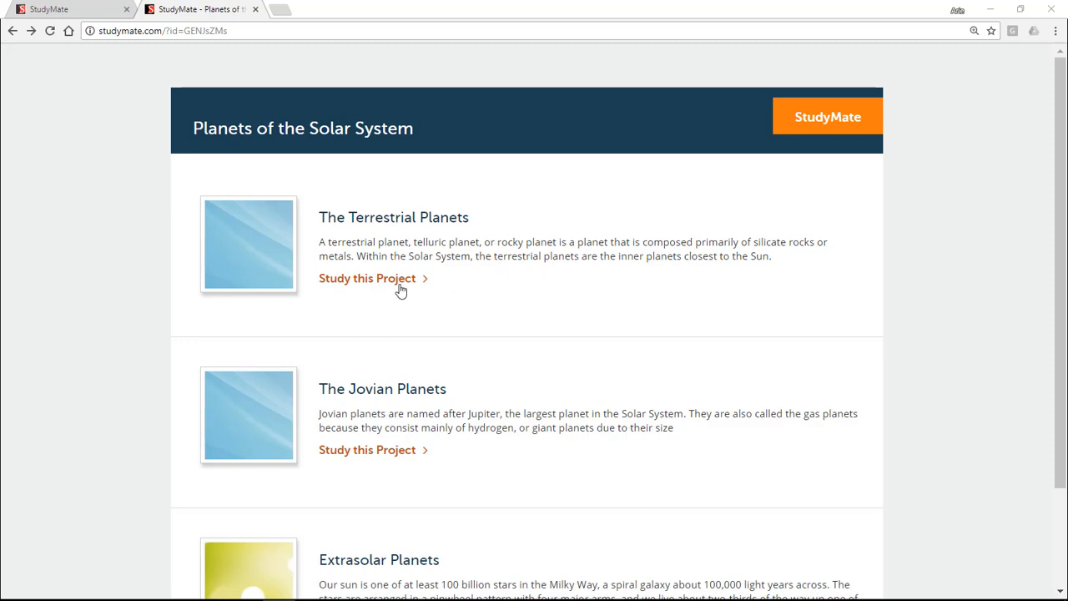
Start studying The Terrestrial Planets from the shared Planets of the Solar System page.
left_click(367, 277)
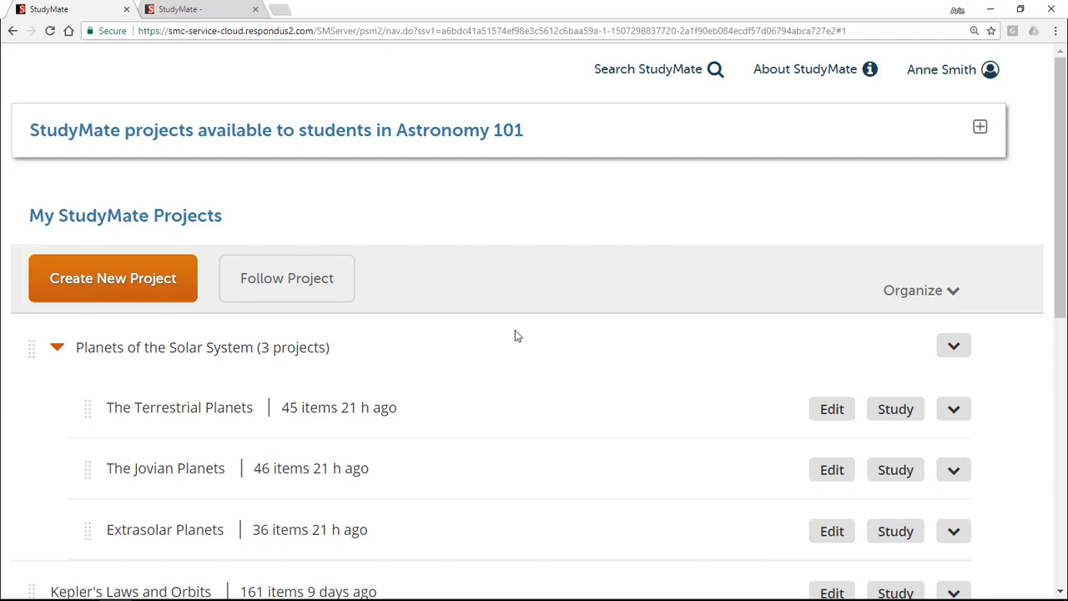
mouse_move(371, 312)
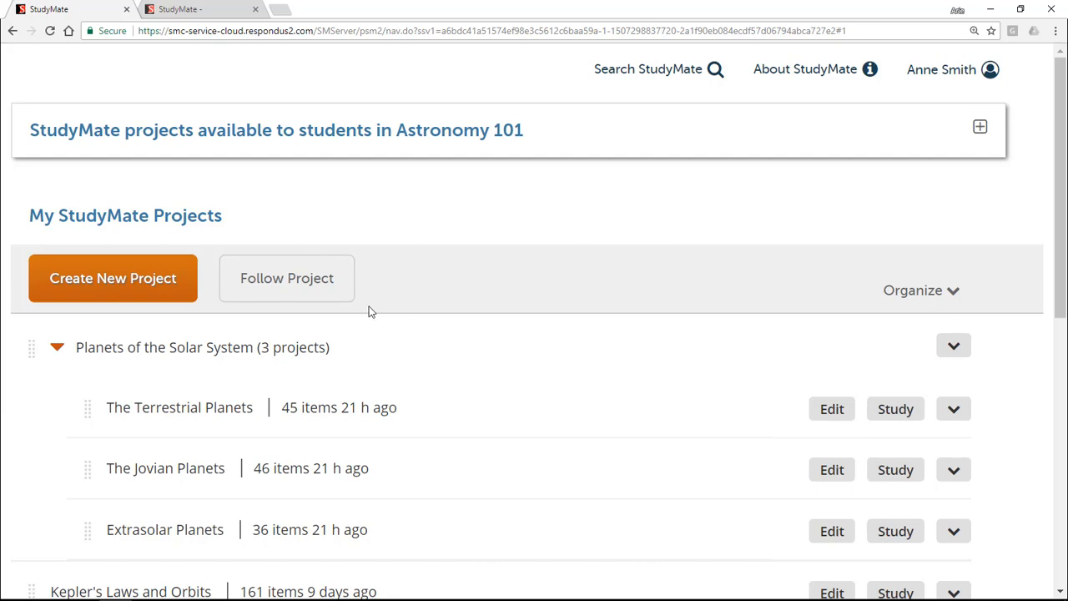
Follow the shared folder at the entered URL so Space Programs by Country joins the list.
left_click(287, 277)
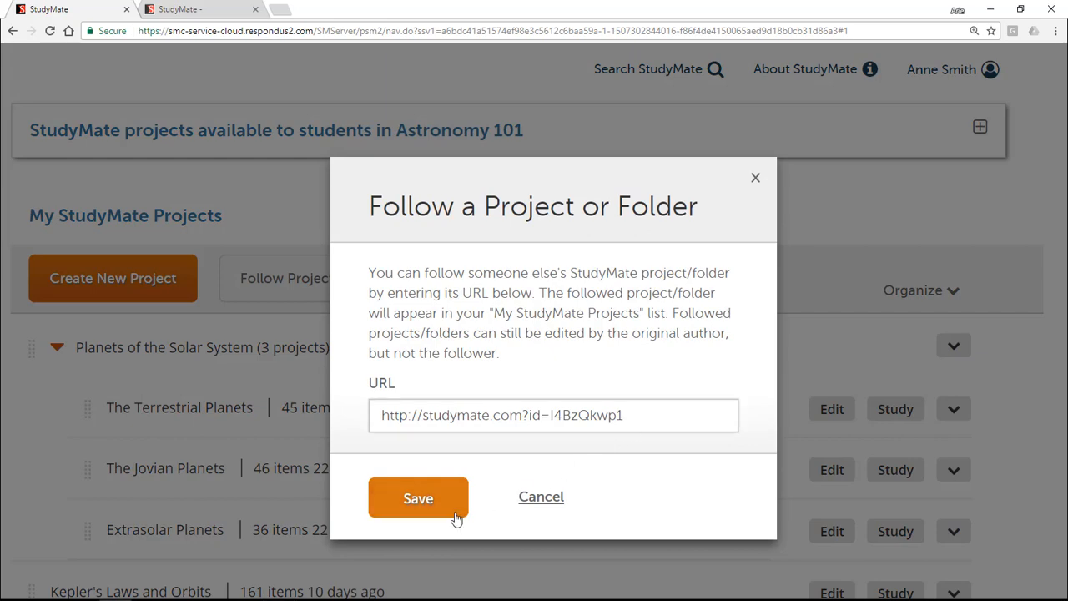
left_click(417, 497)
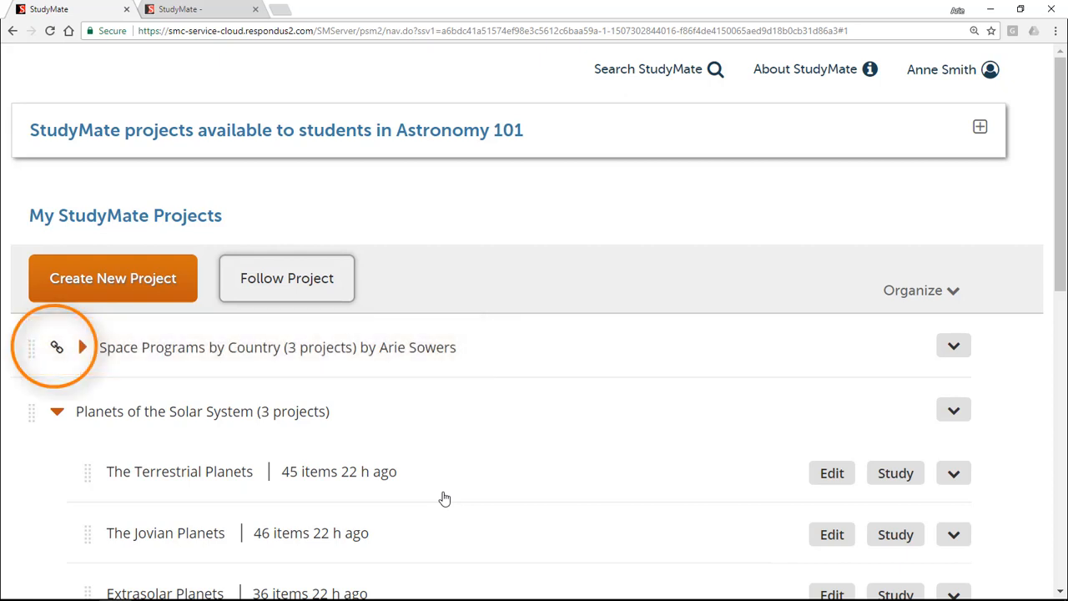
mouse_move(392, 377)
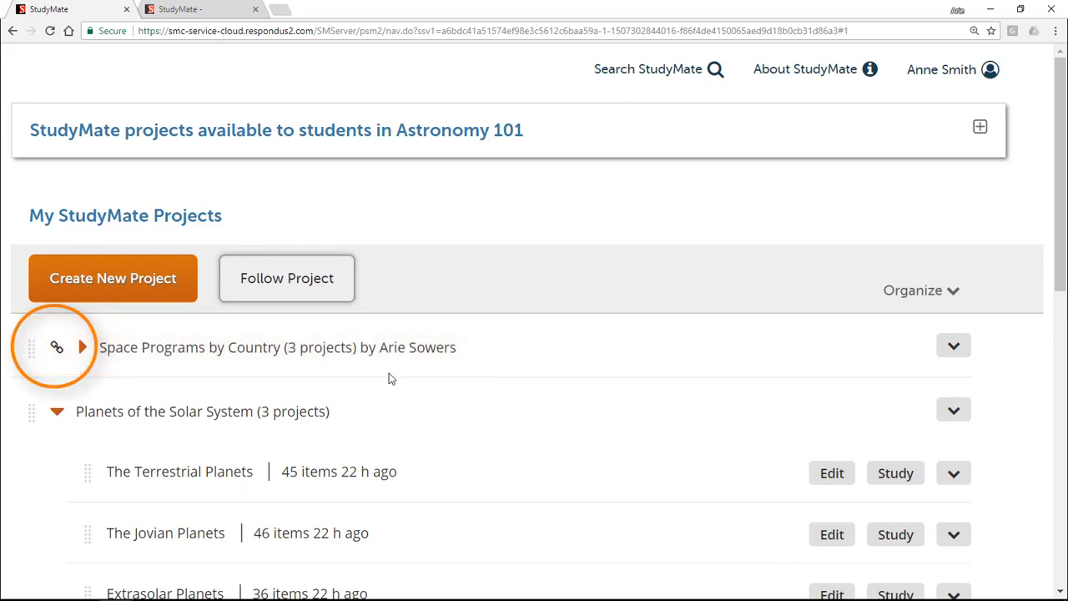
mouse_move(217, 380)
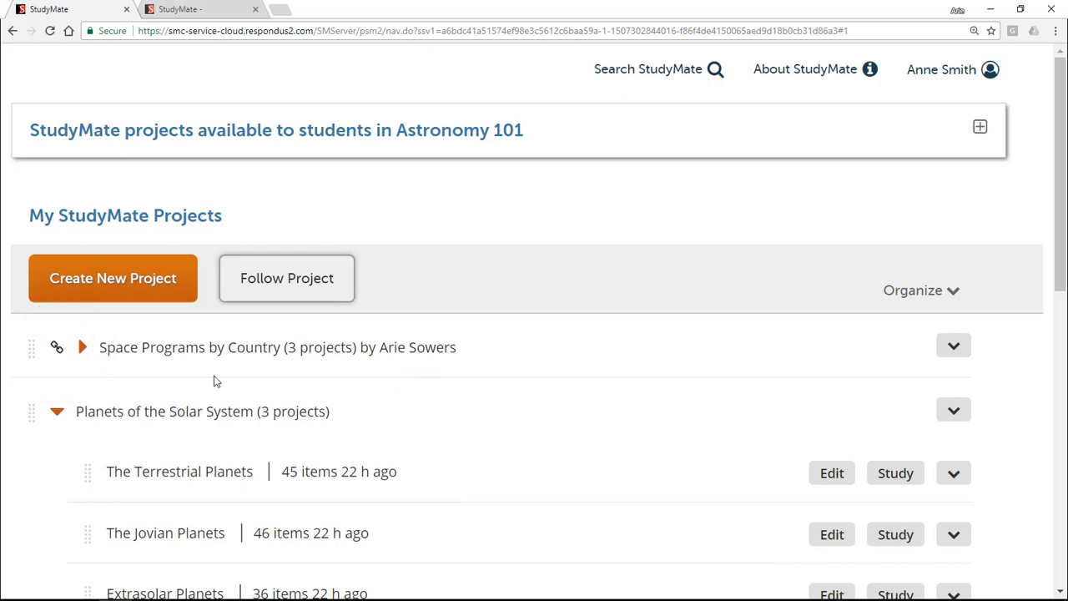
Expand Space Programs by Country to show its USA, Germany and USSR projects.
left_click(81, 347)
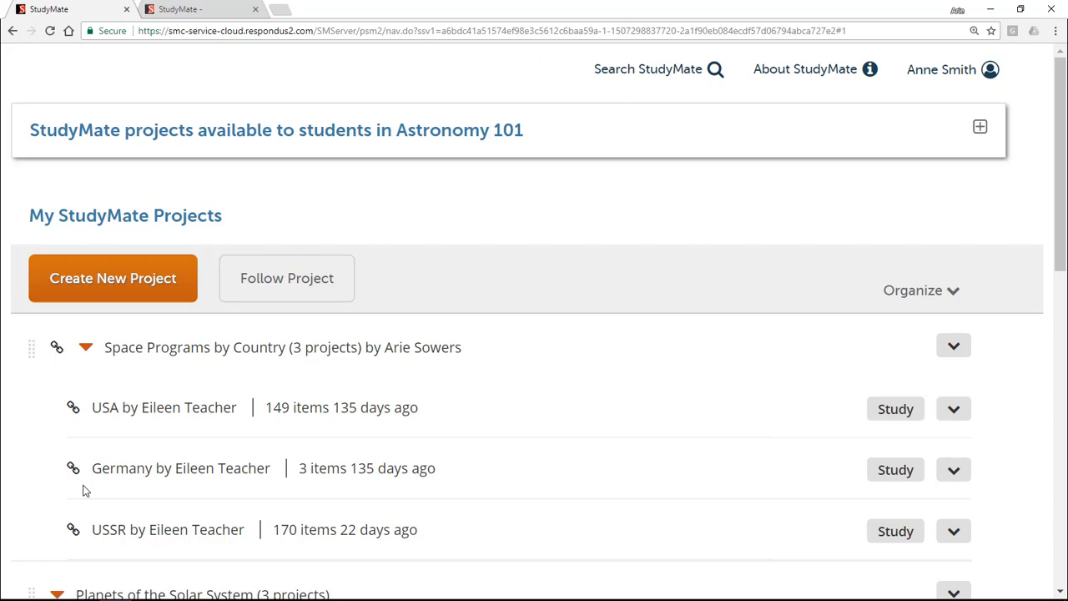
mouse_move(581, 469)
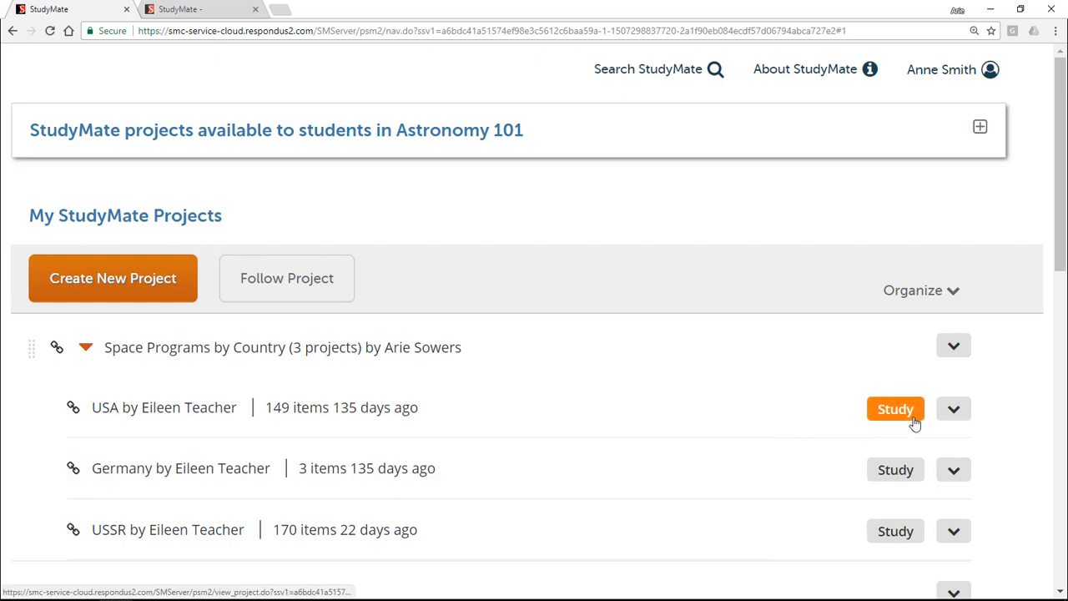
mouse_move(859, 433)
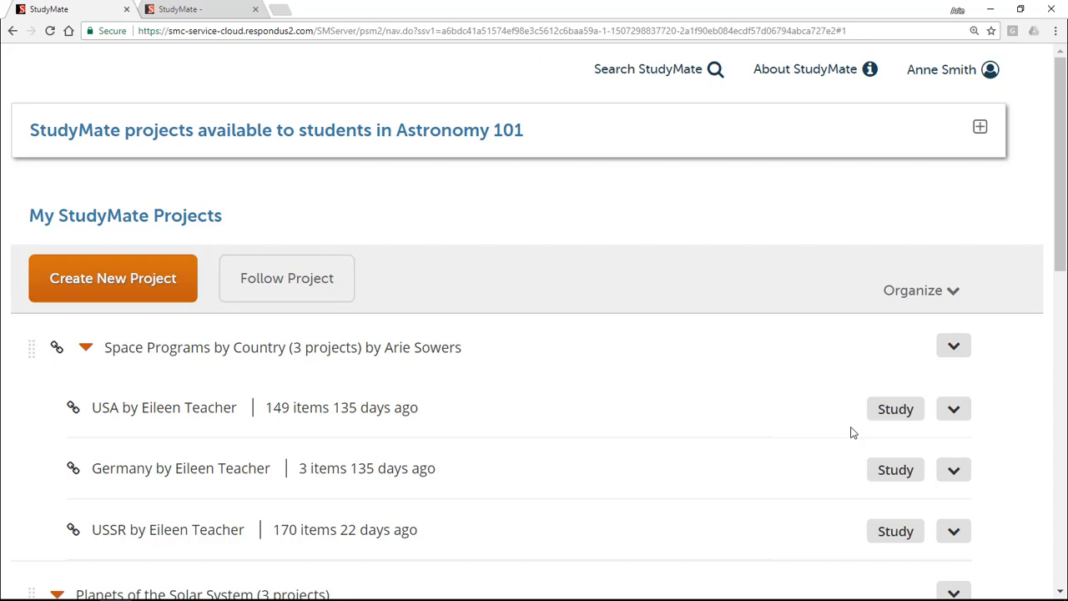
Duplicate and Edit the followed folder as Space Programs in Different Countries with USA, Germany and USSR.
left_click(952, 345)
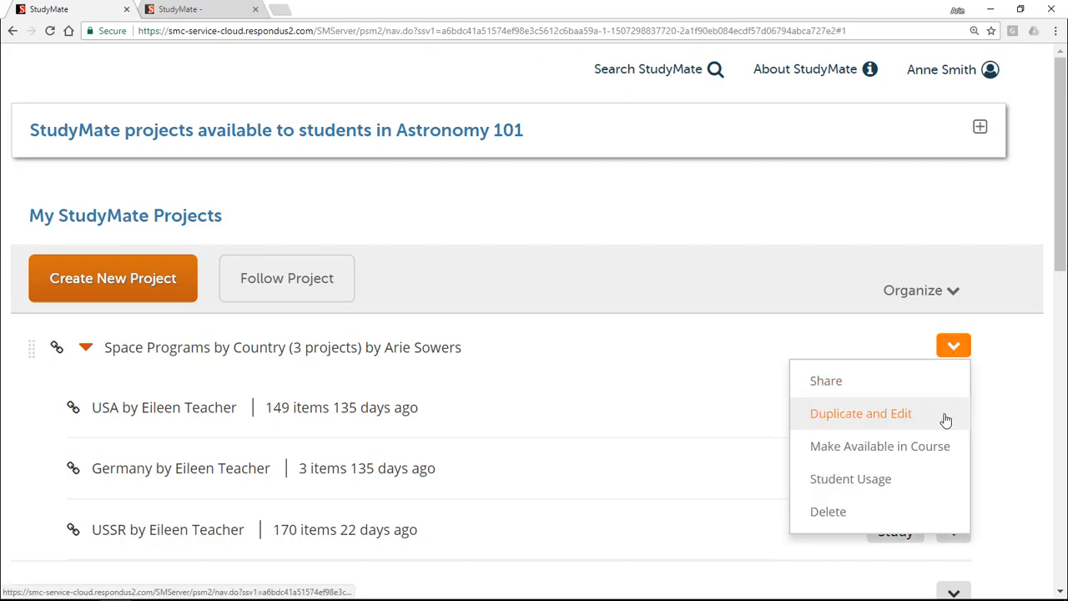
left_click(862, 413)
type("Space Programs in Different Countries")
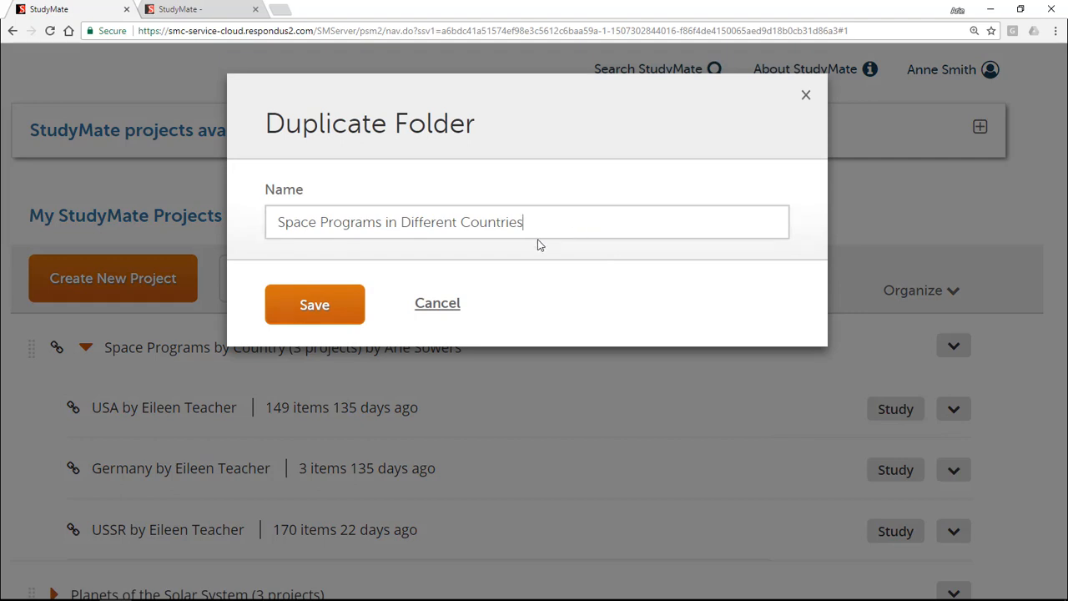
left_click(314, 304)
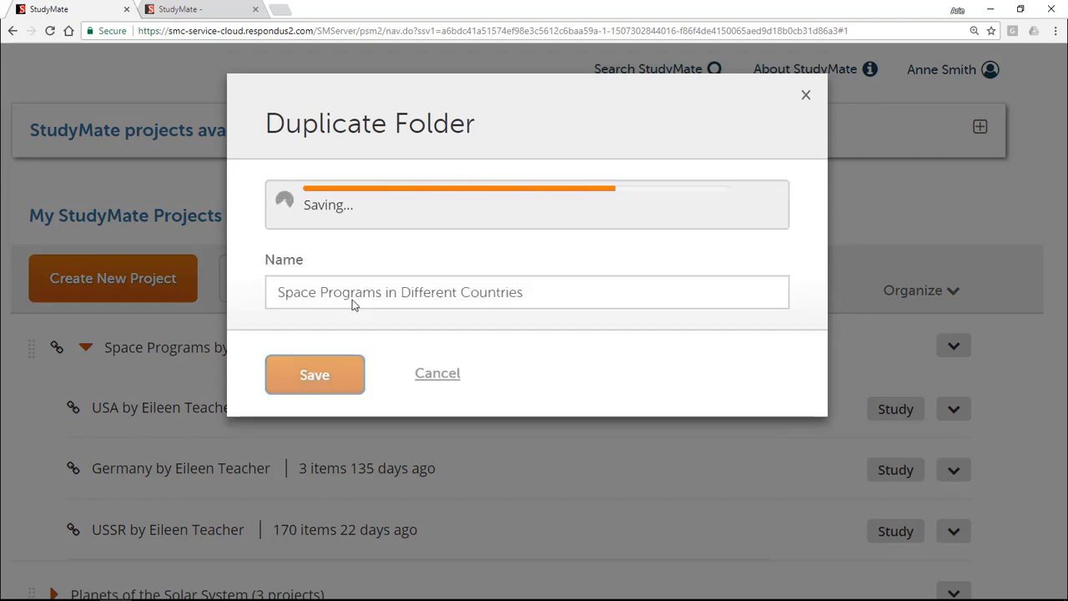
left_click(314, 374)
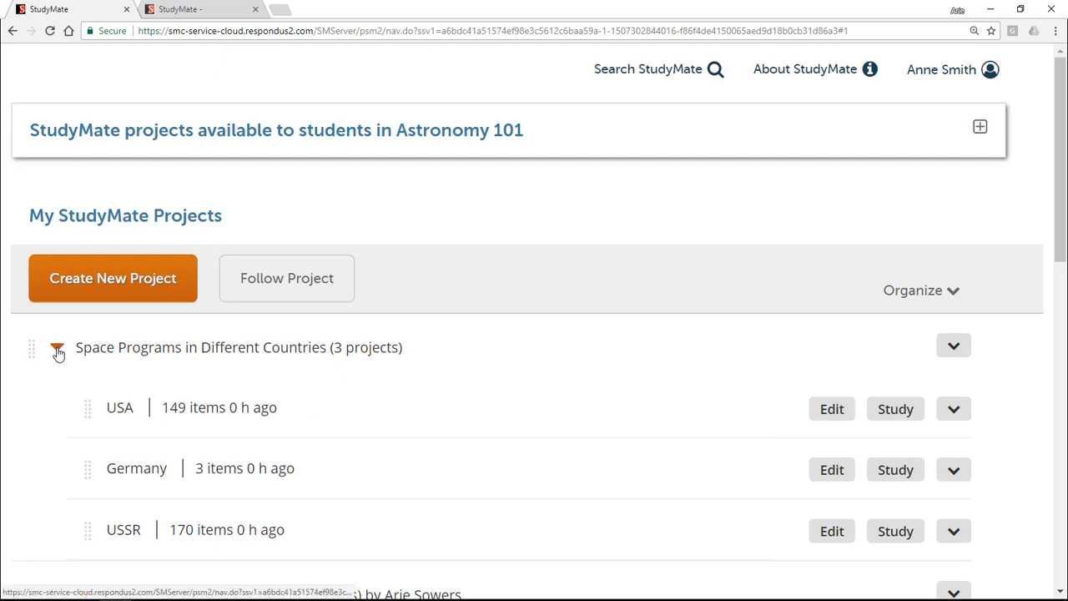
Collapse Space Programs in Different Countries, leaving the followed Space Programs by Country expanded below.
left_click(56, 348)
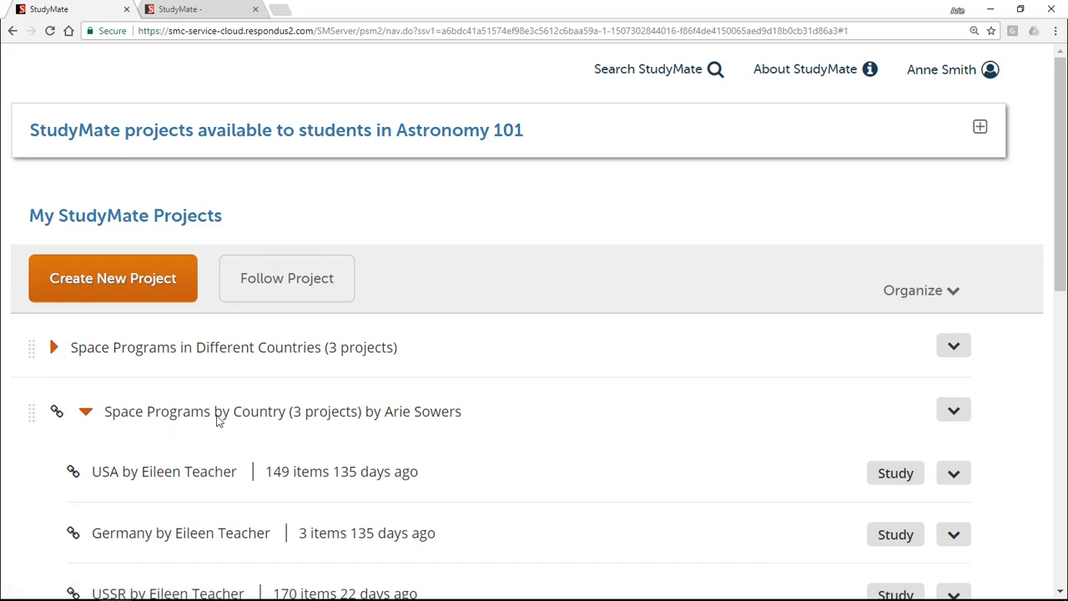
left_click(953, 410)
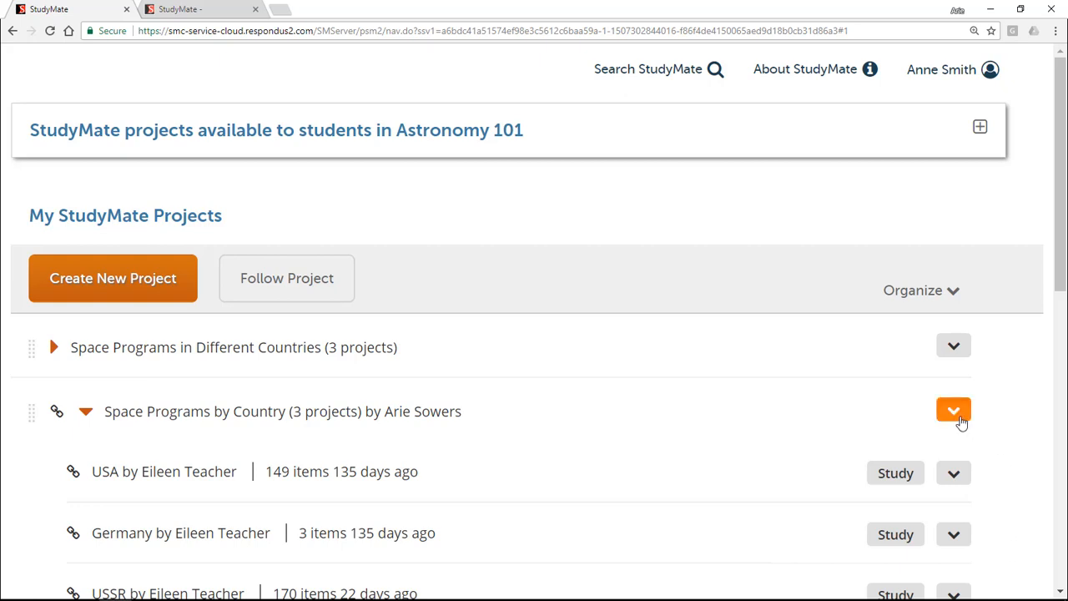
Choose Make Available in Course so Space Programs by Country is shared with Astronomy 101 students.
left_click(953, 410)
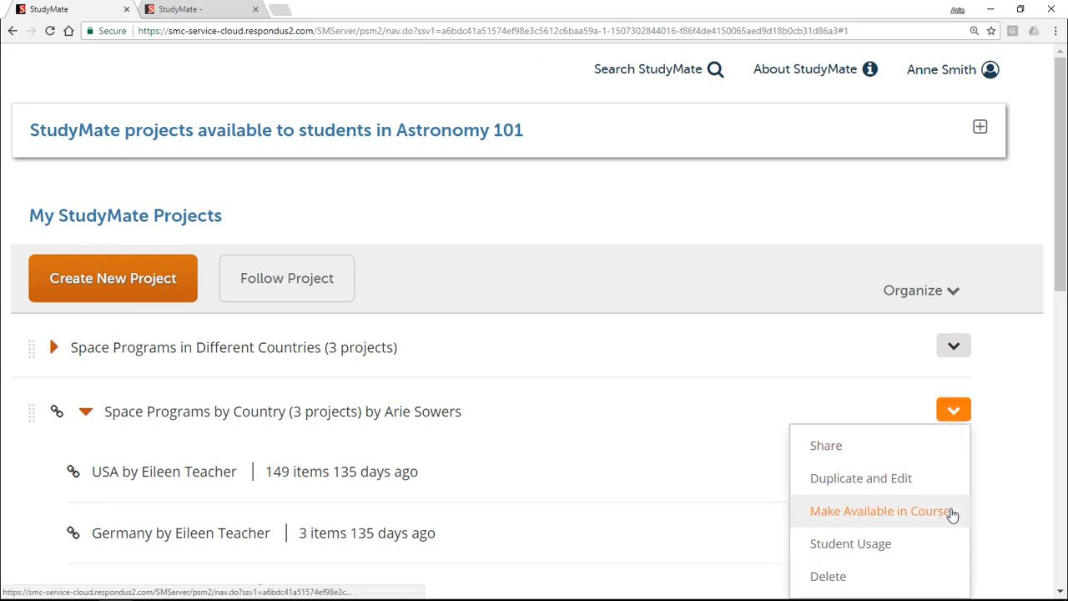
left_click(880, 511)
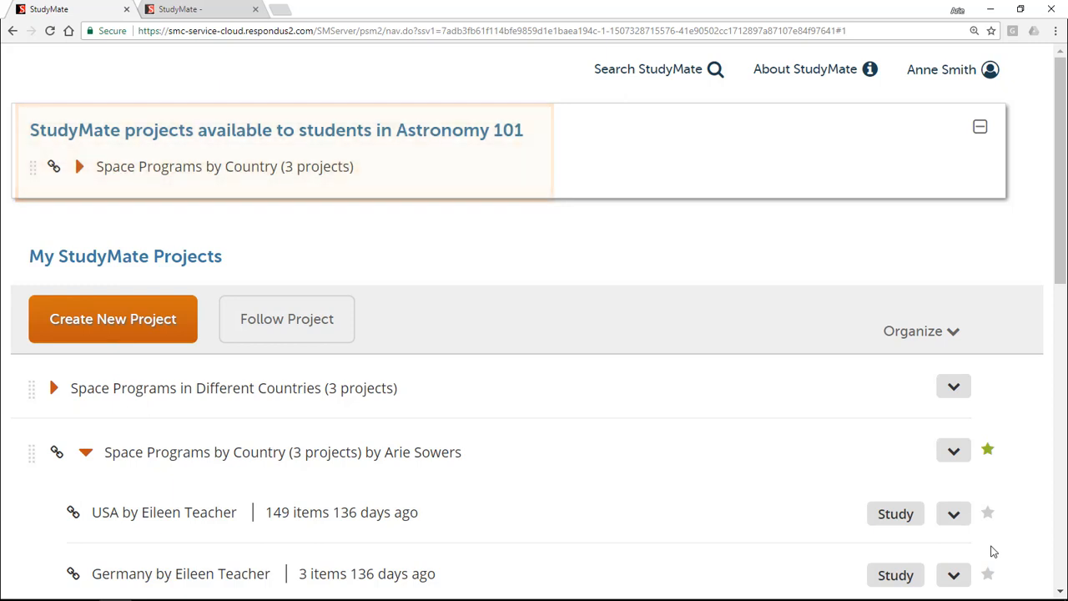
left_click(953, 450)
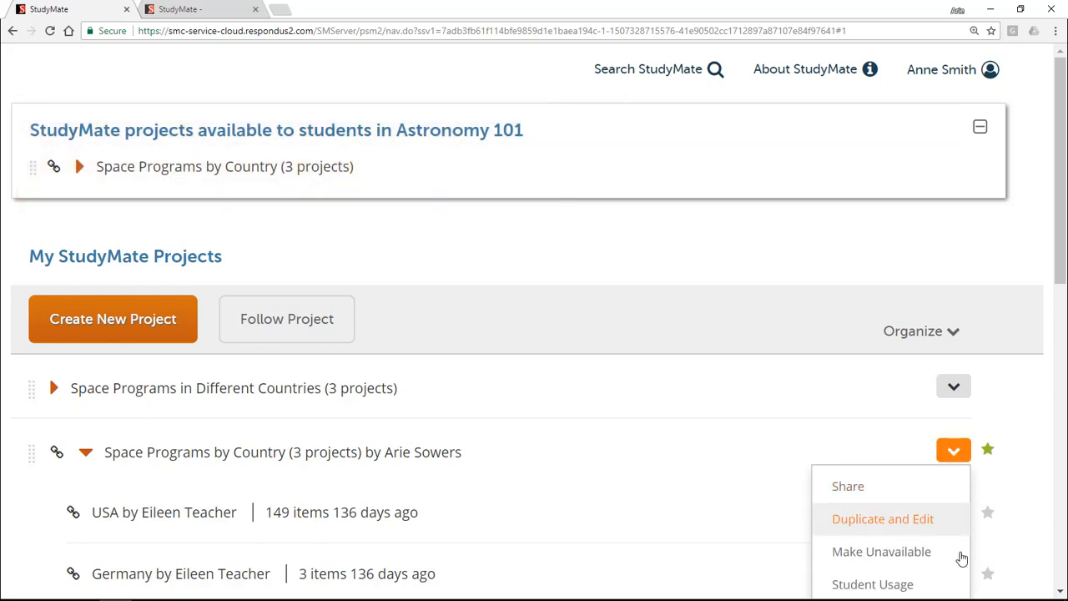
mouse_move(871, 584)
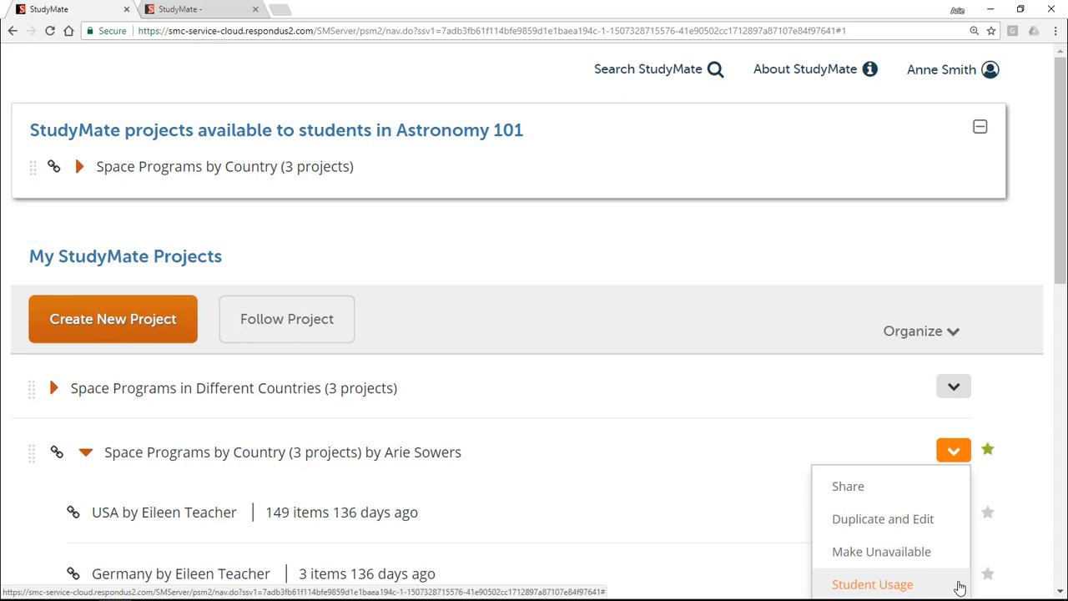